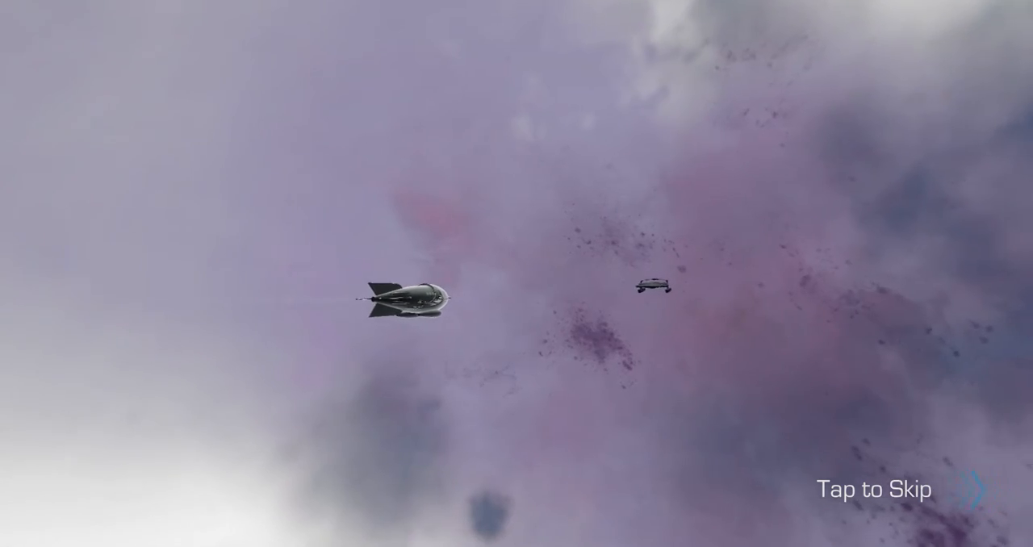
# - Skip the opening cutscene and win battle 1 of 5, revealing the First Doctrines bonus reward
pyautogui.click(876, 487)
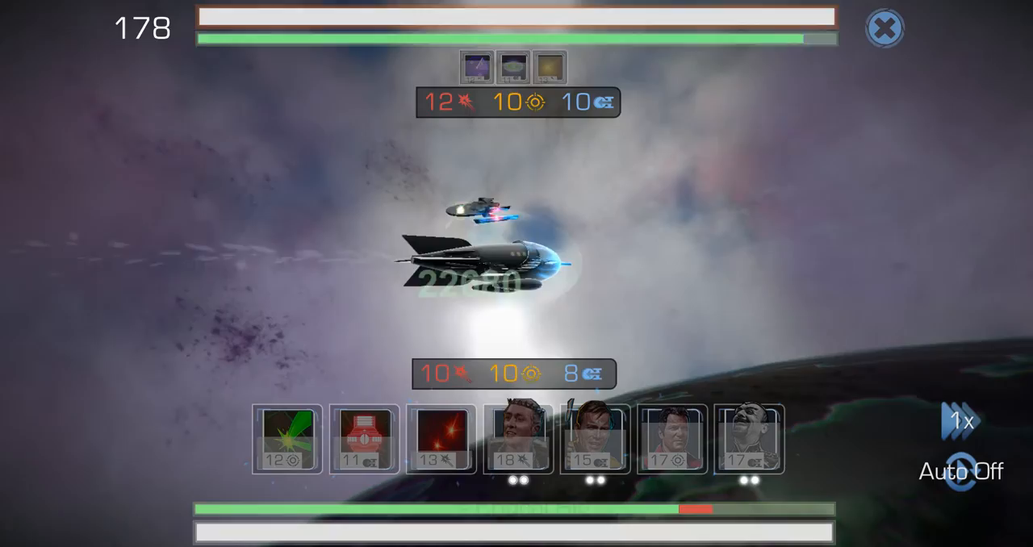
pyautogui.click(429, 449)
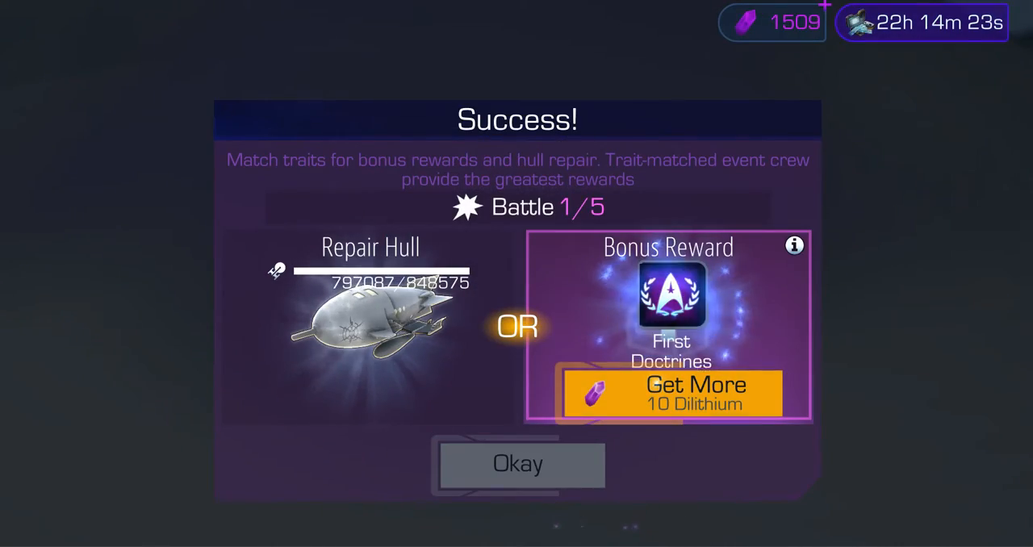
# - Accept the battle 1 result, engage and win battle 2, revealing the Honor bonus reward
pyautogui.click(523, 464)
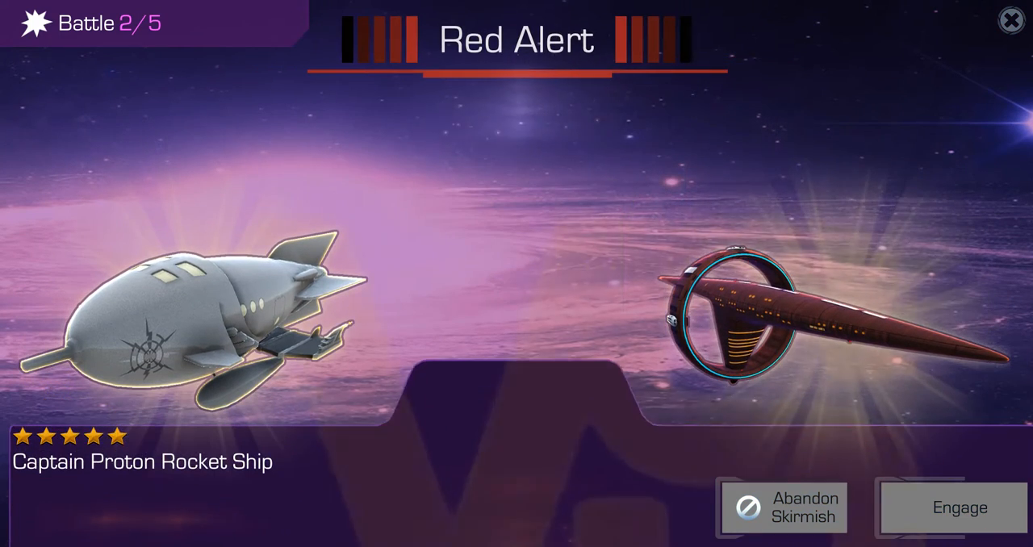
pyautogui.click(958, 508)
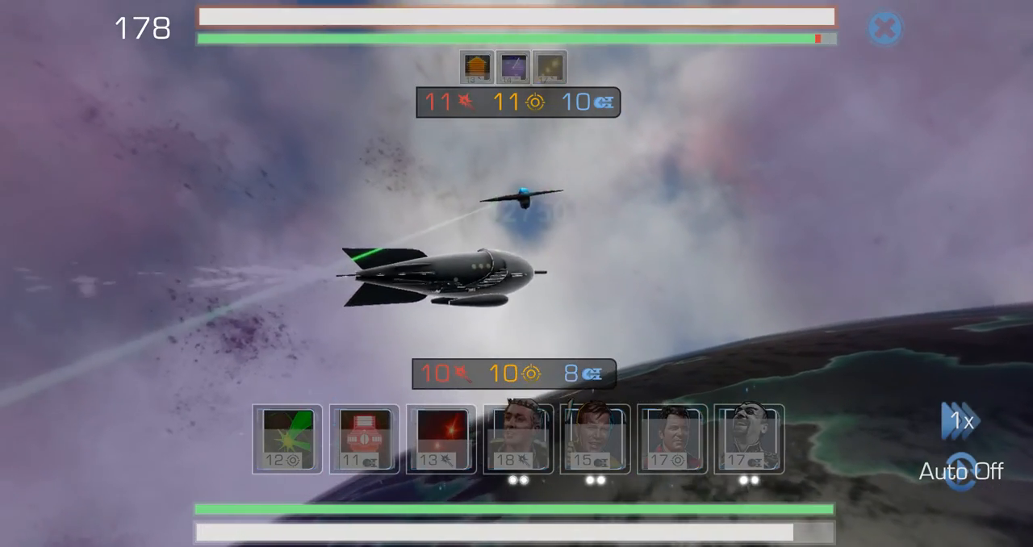
pyautogui.click(440, 451)
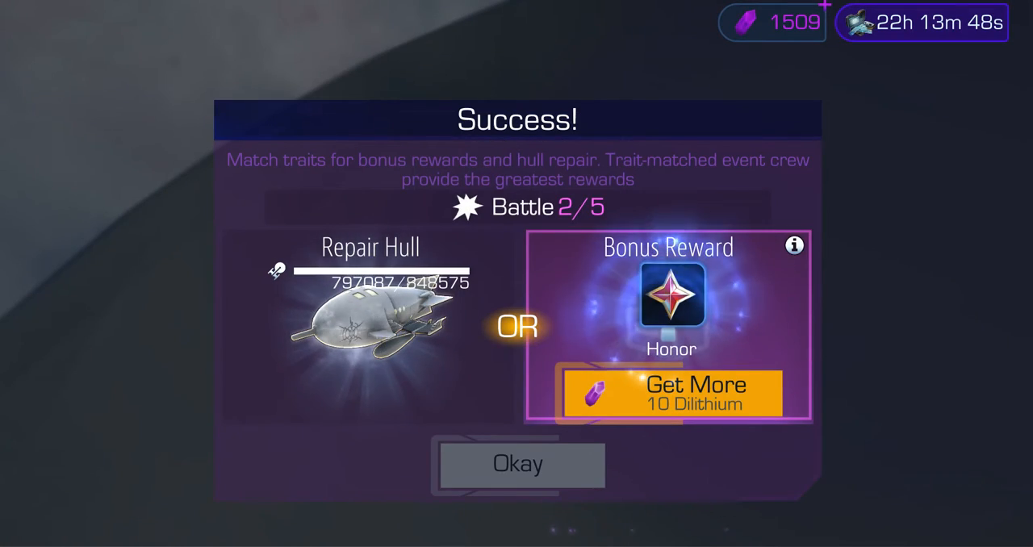
# - Accept the battle 2 result, engage the green warbird and win battle 3 of 5
pyautogui.click(521, 465)
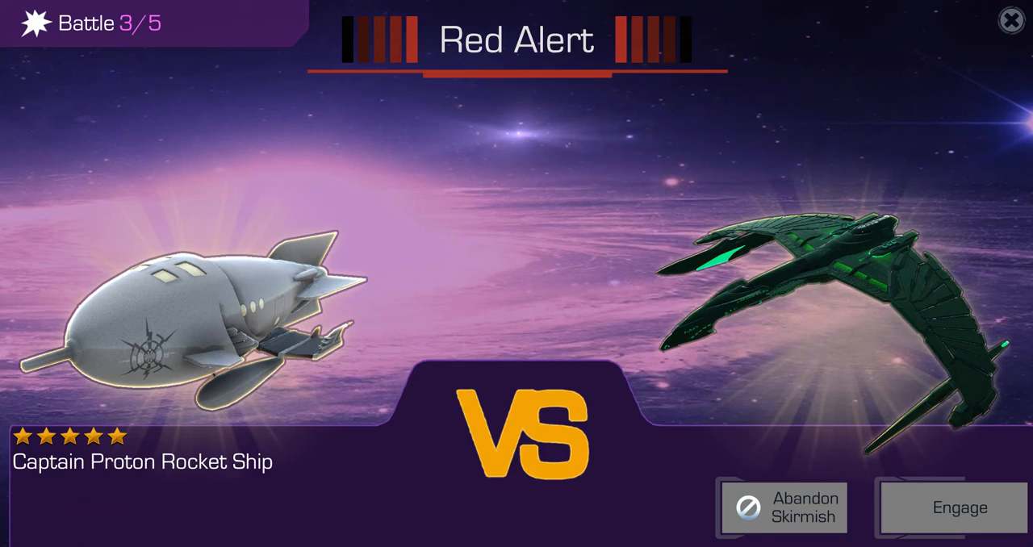
pyautogui.click(958, 510)
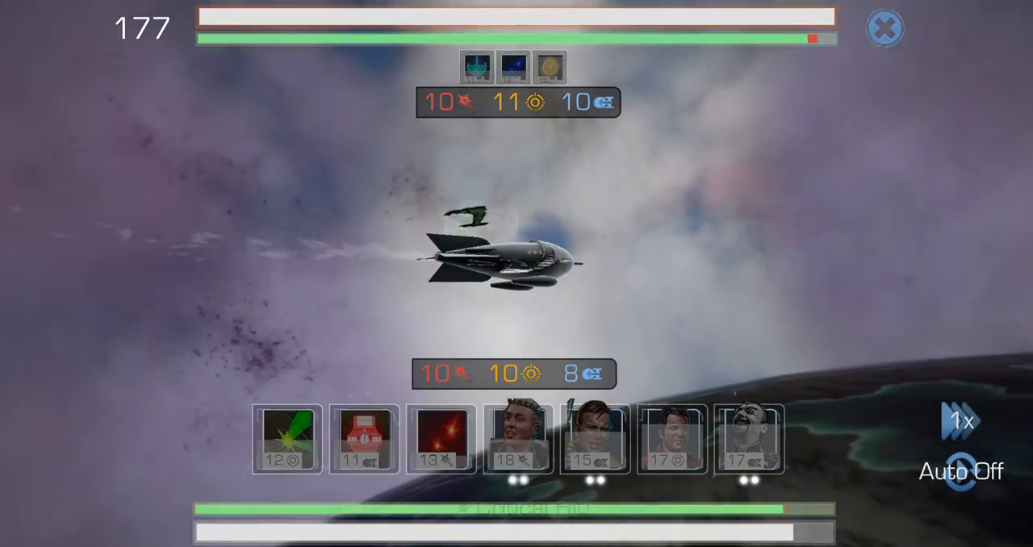
pyautogui.click(433, 449)
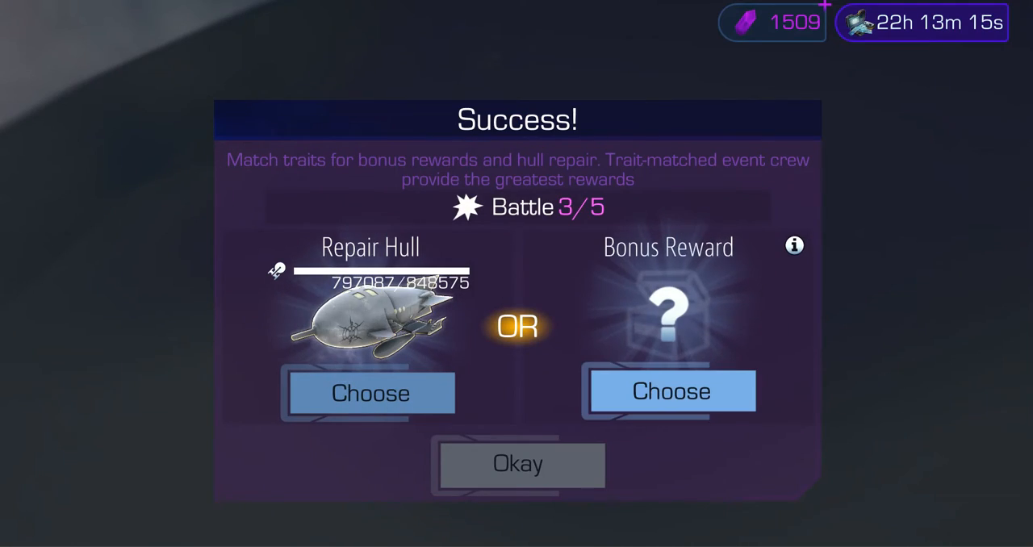
# - Claim the 150 Honor bonus for battle 3 and win battle 4 with hull at 521459
pyautogui.click(671, 391)
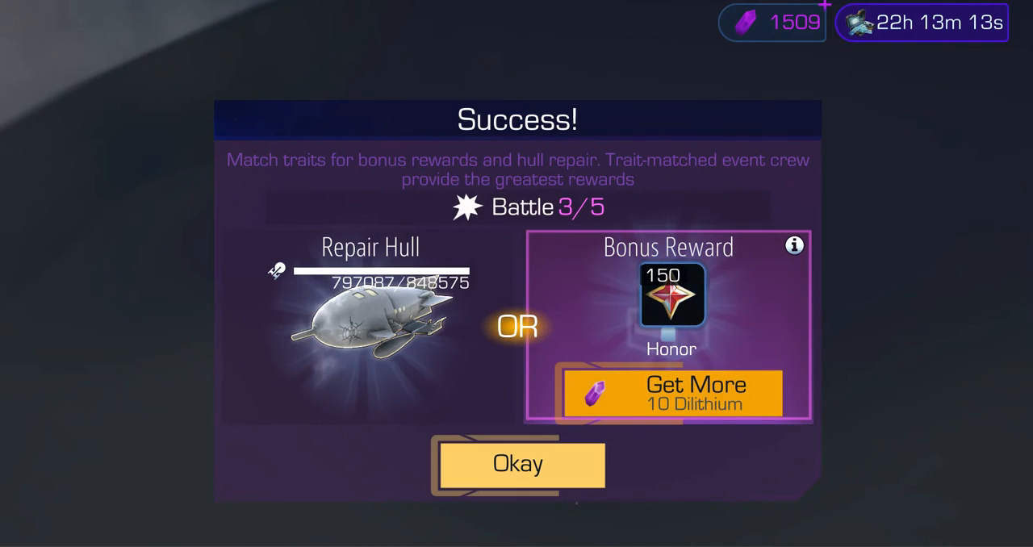
pyautogui.click(519, 465)
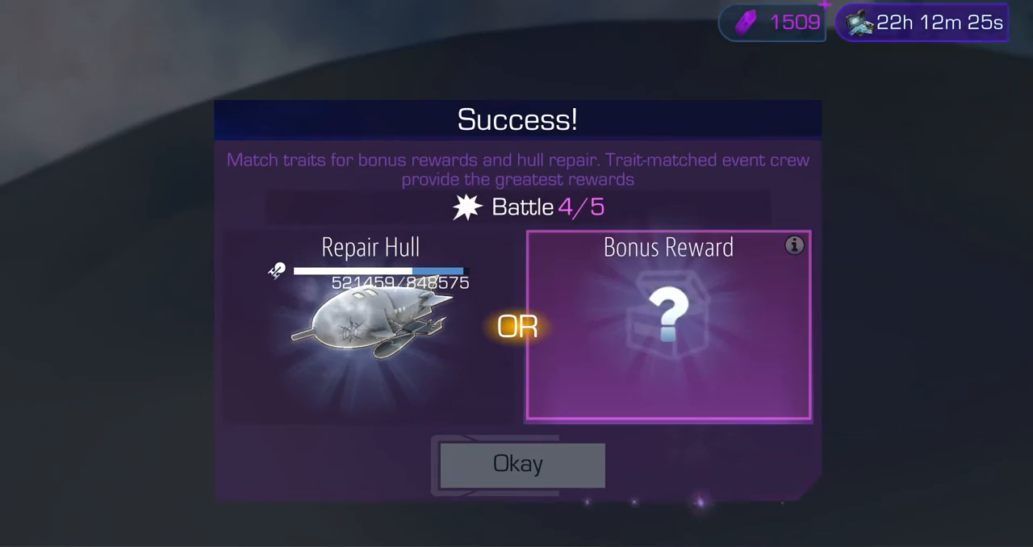
# - Claim the battle 4 bonus reward, engage battle 5 against the starship and fire an attack ability
pyautogui.click(521, 465)
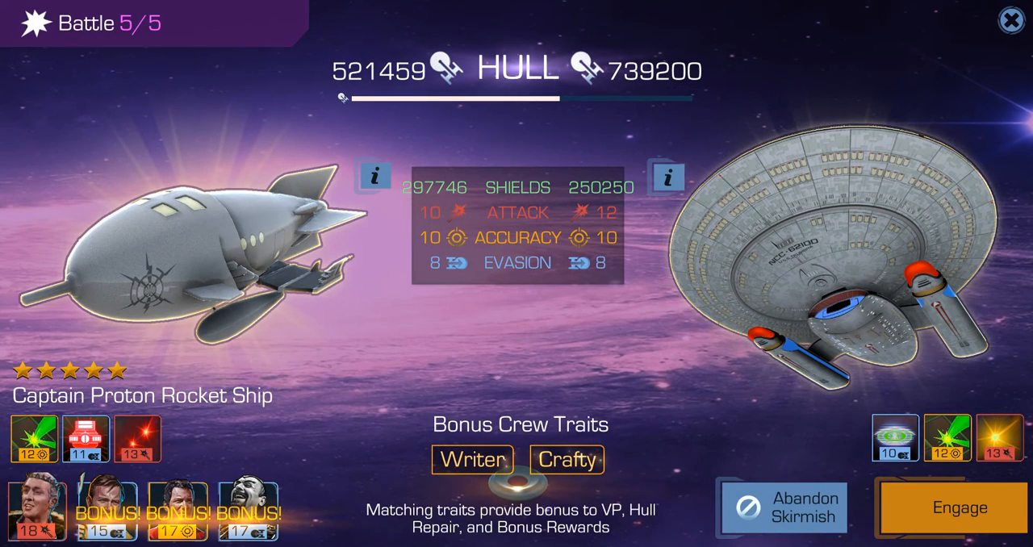
pyautogui.click(958, 508)
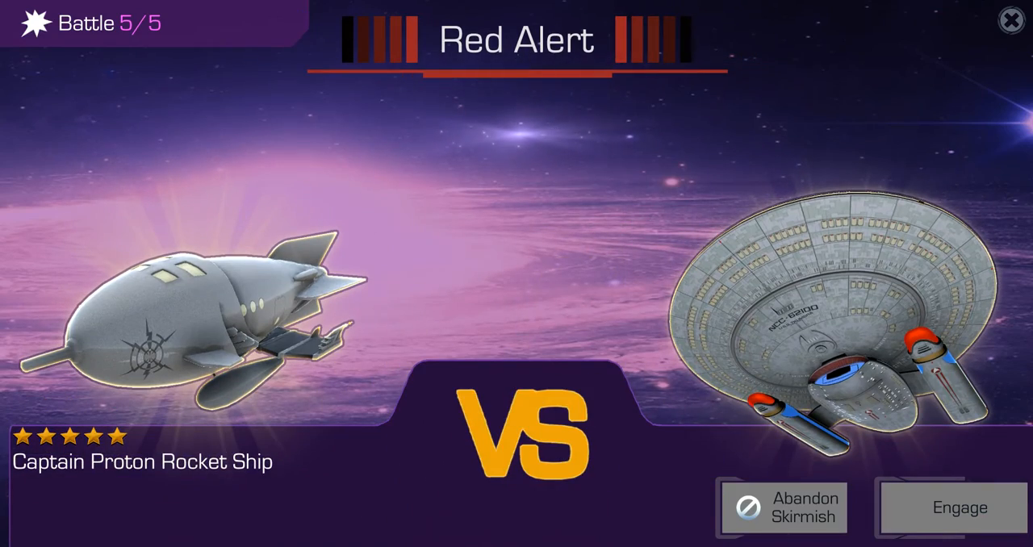
pyautogui.click(958, 510)
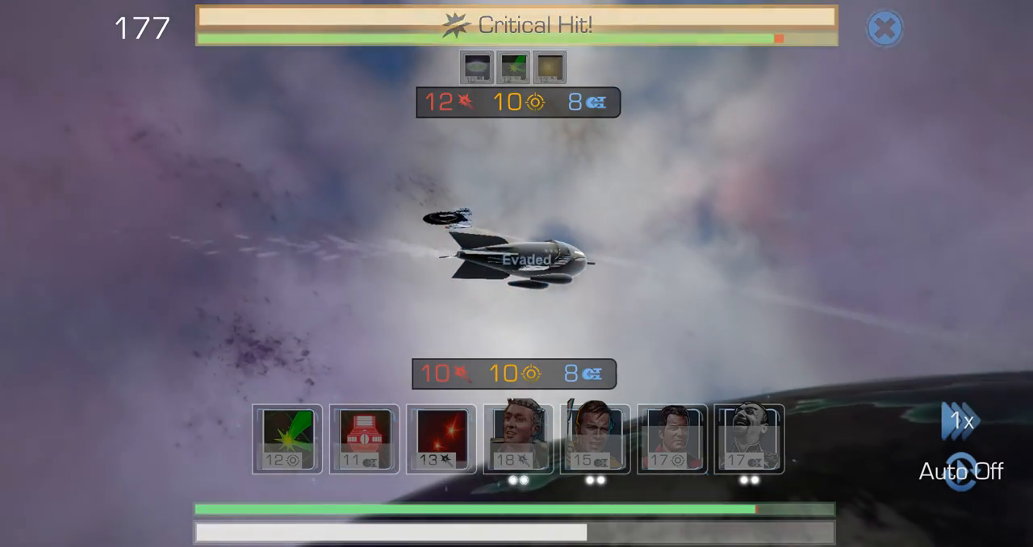
pyautogui.click(435, 447)
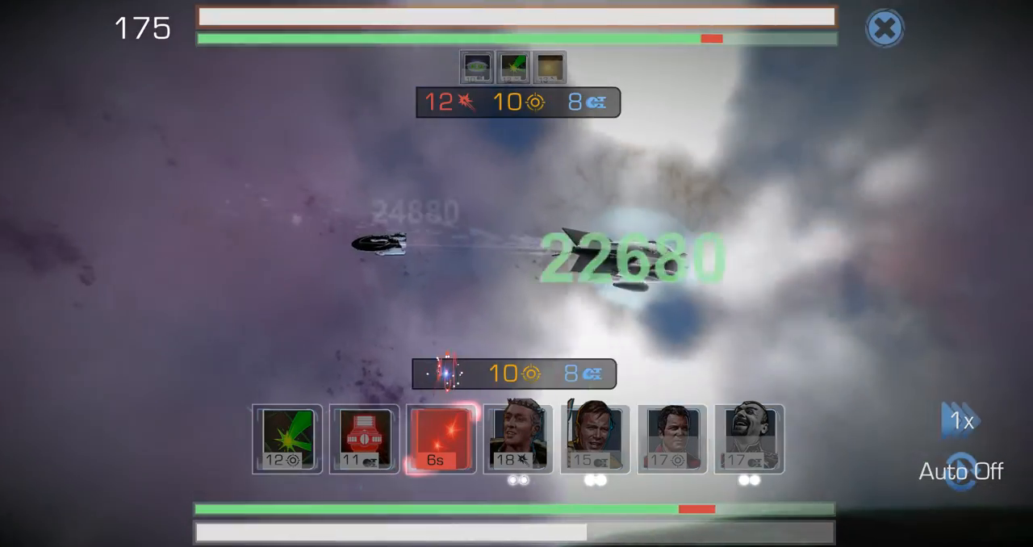